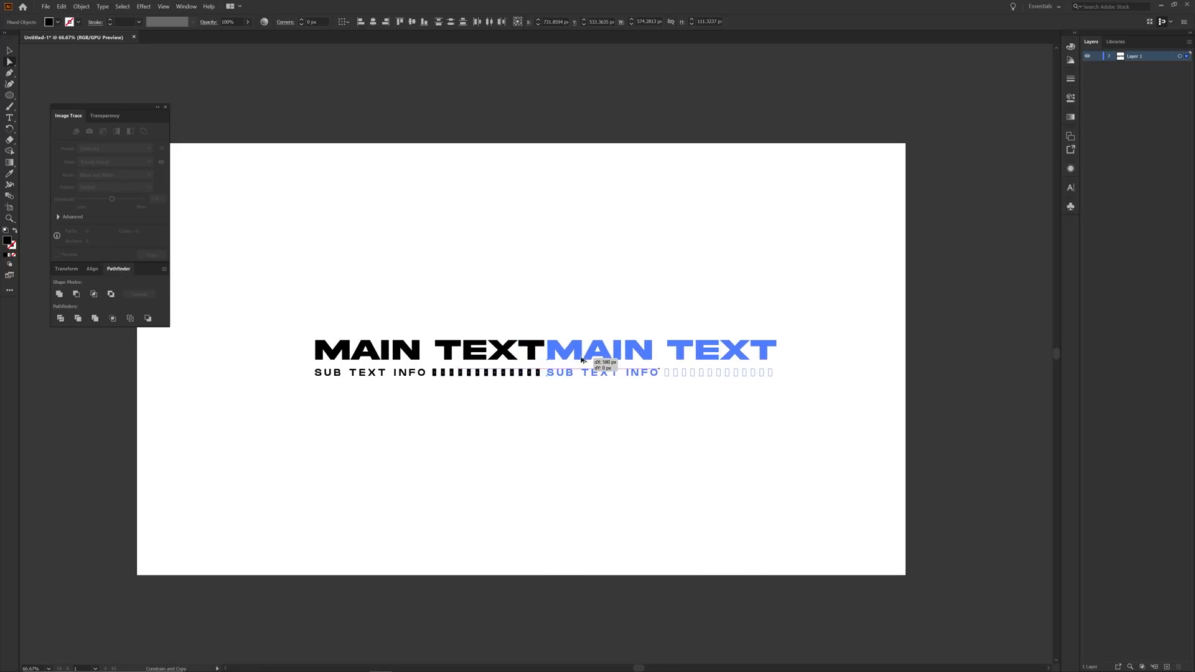
Step: Deselect the duplicated text and show the Symbols panel from the Window menu
click(304, 325)
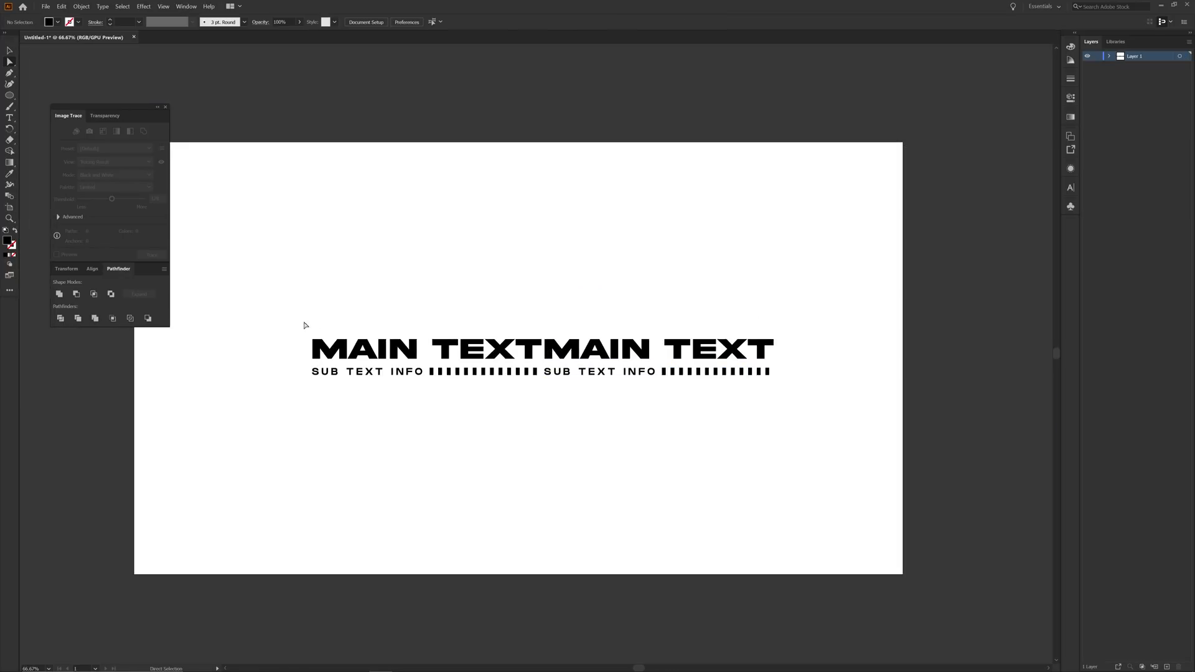
click(186, 6)
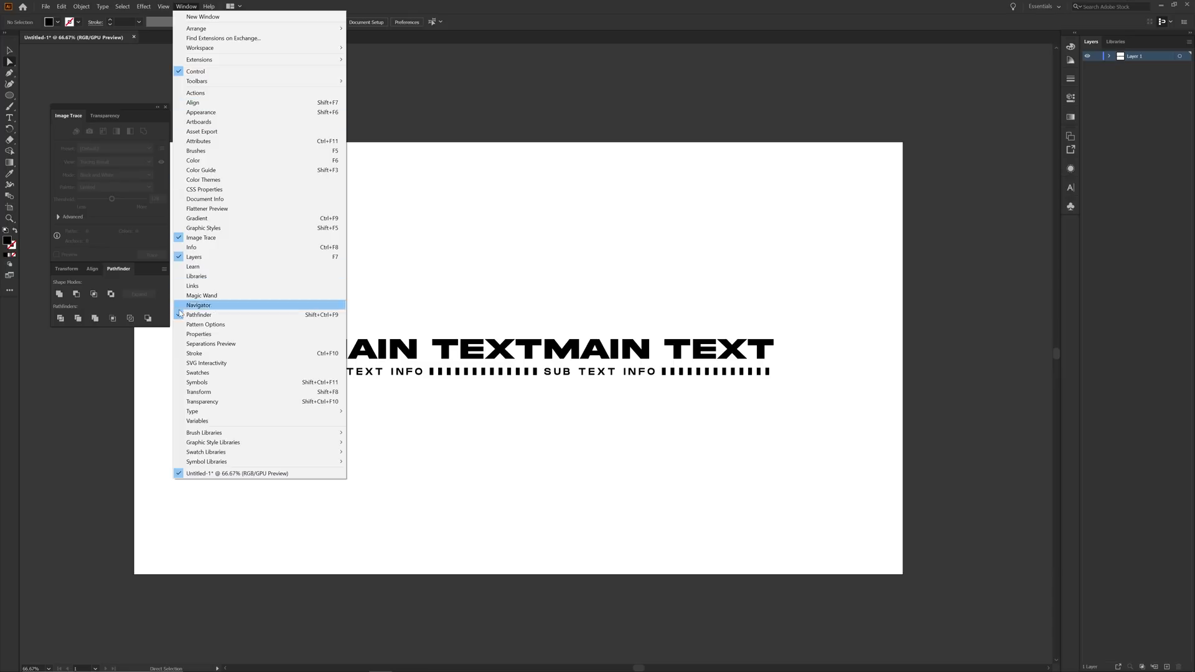
click(196, 382)
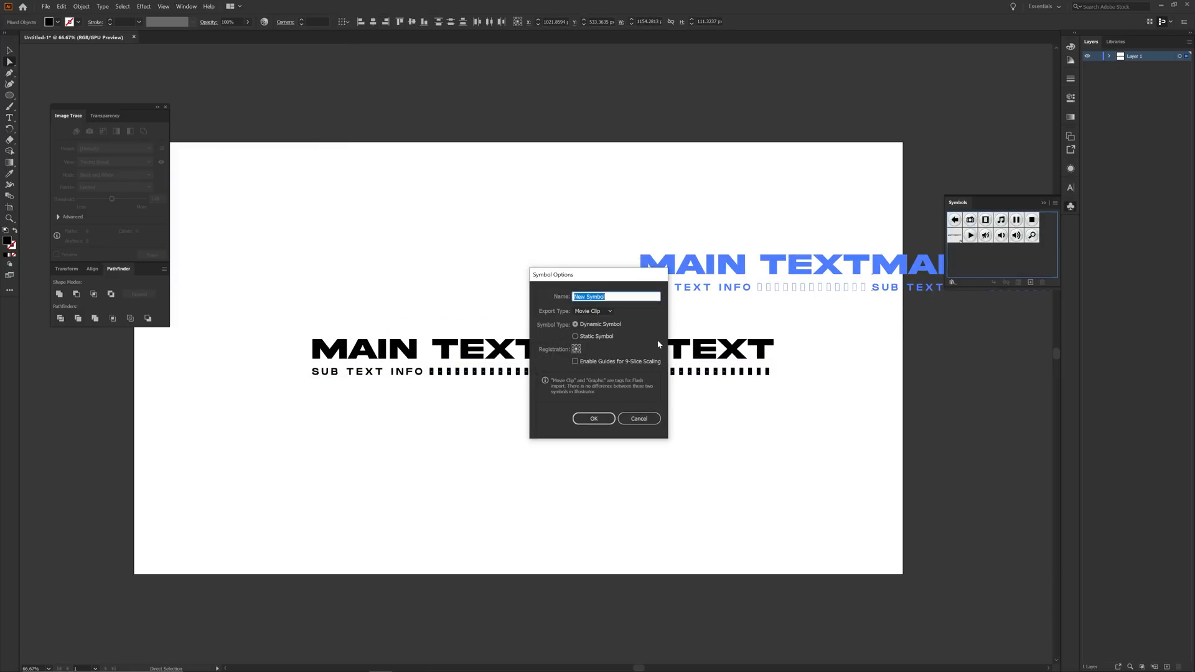
Step: Confirm the new text symbol and revolve the half-circle into a sphere with No Shading
click(593, 418)
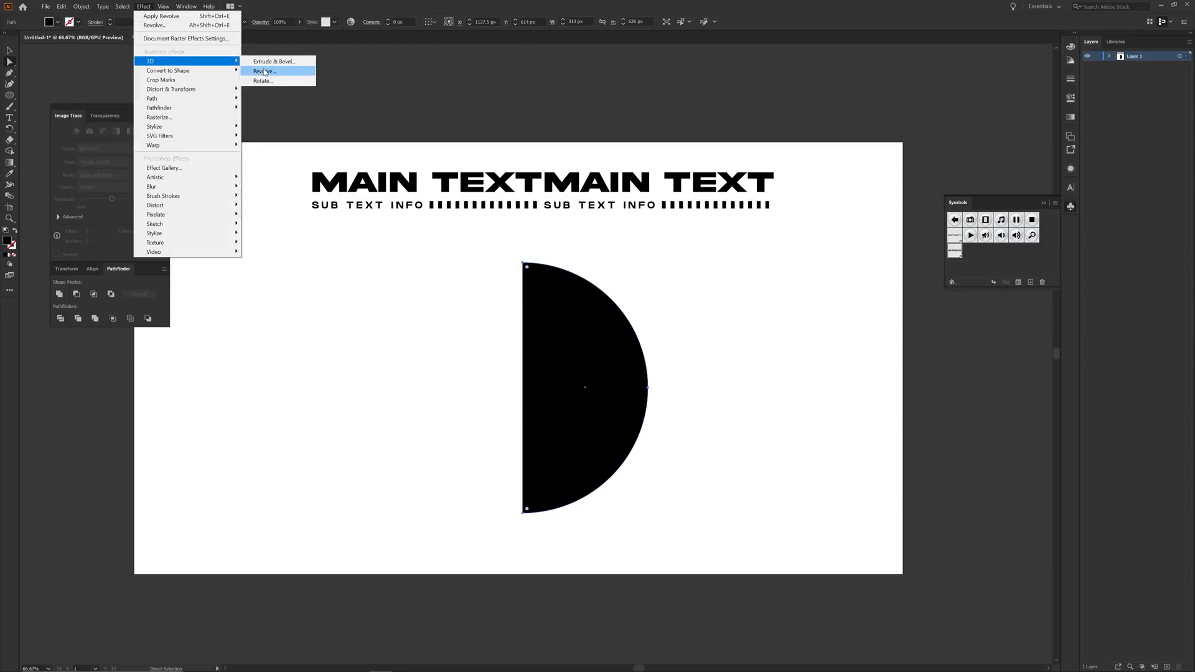
click(263, 71)
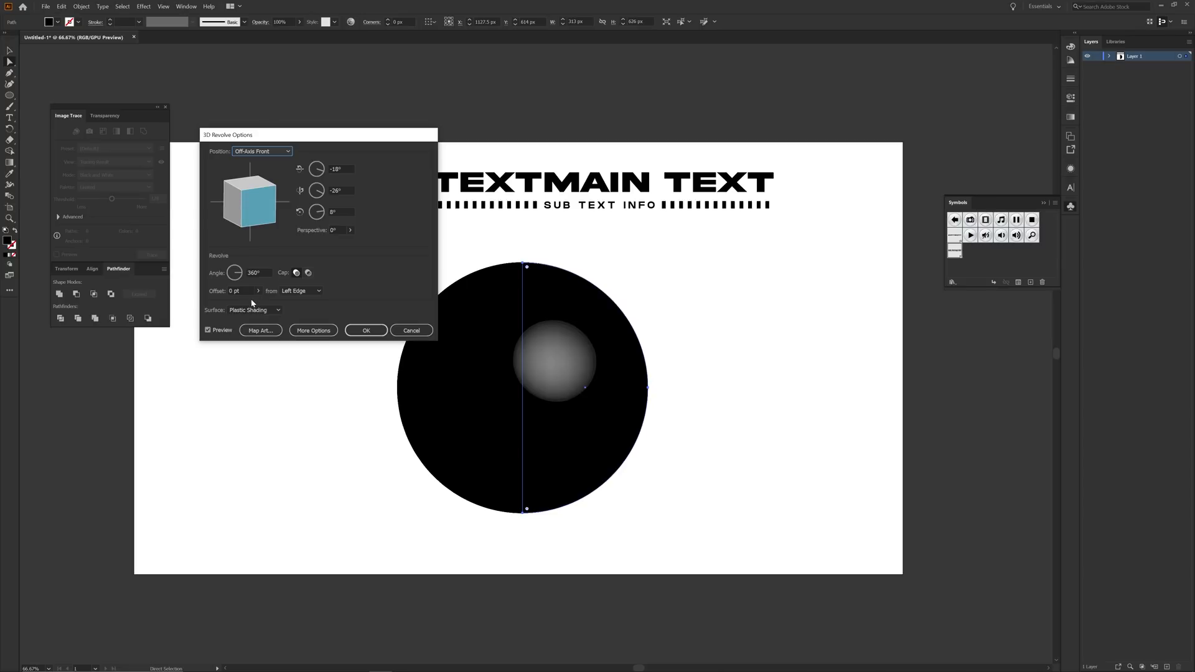
click(253, 310)
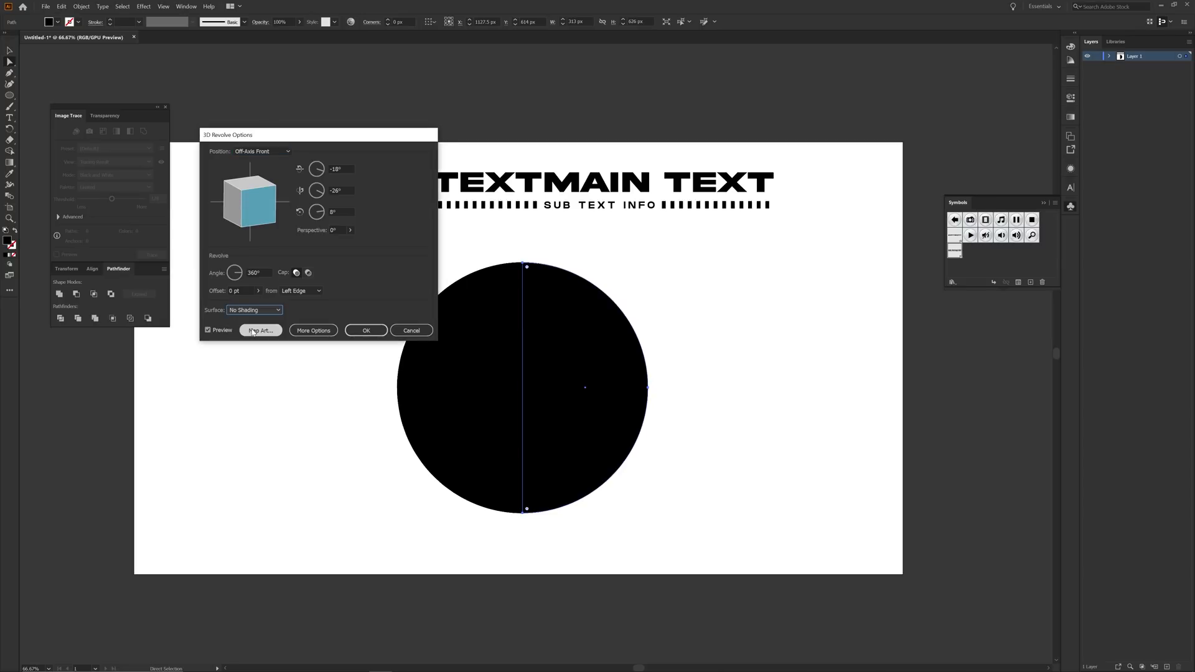
Step: In Map Art, choose the text symbol to wrap around the sphere surface
click(260, 330)
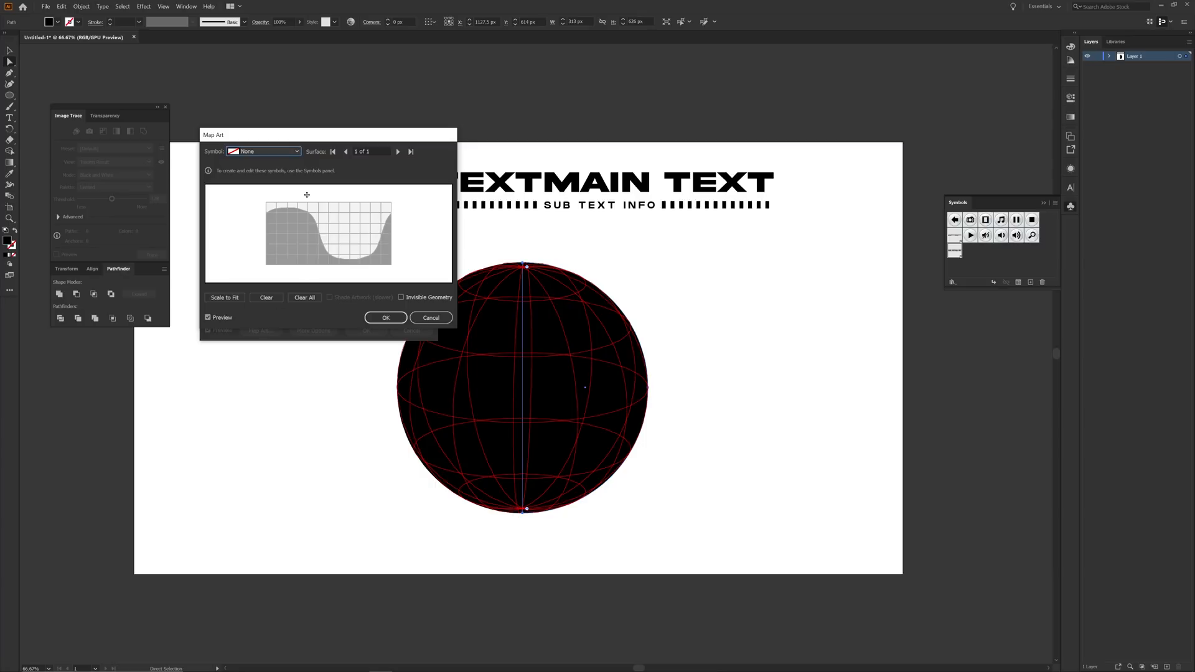
click(263, 151)
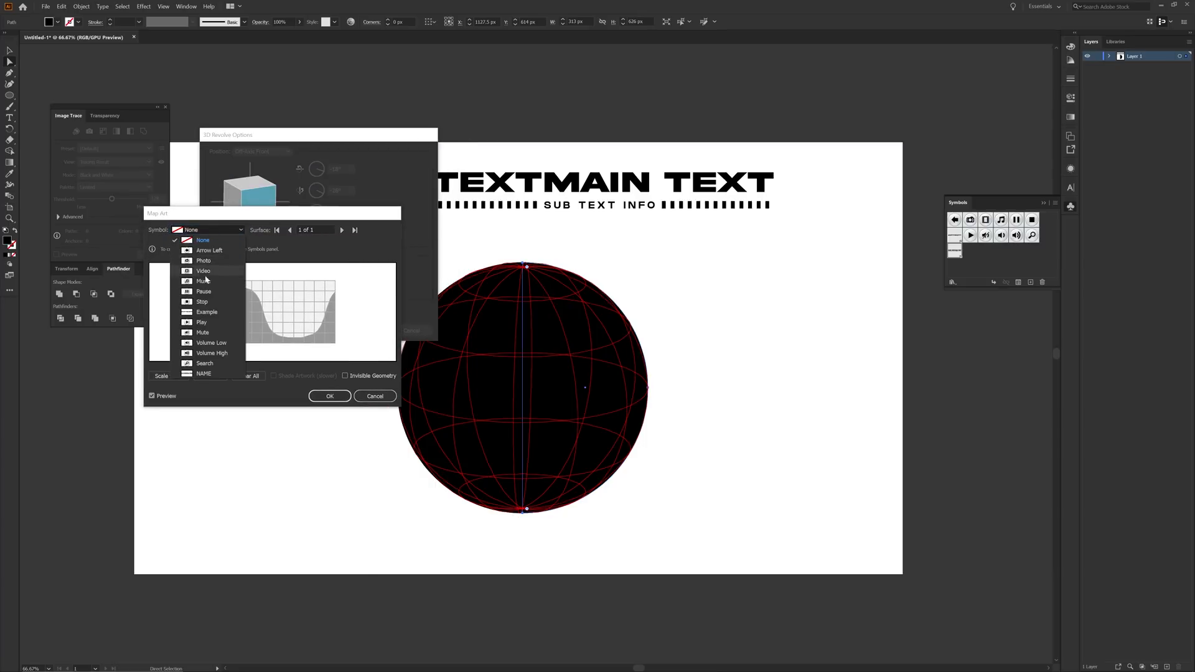
click(204, 373)
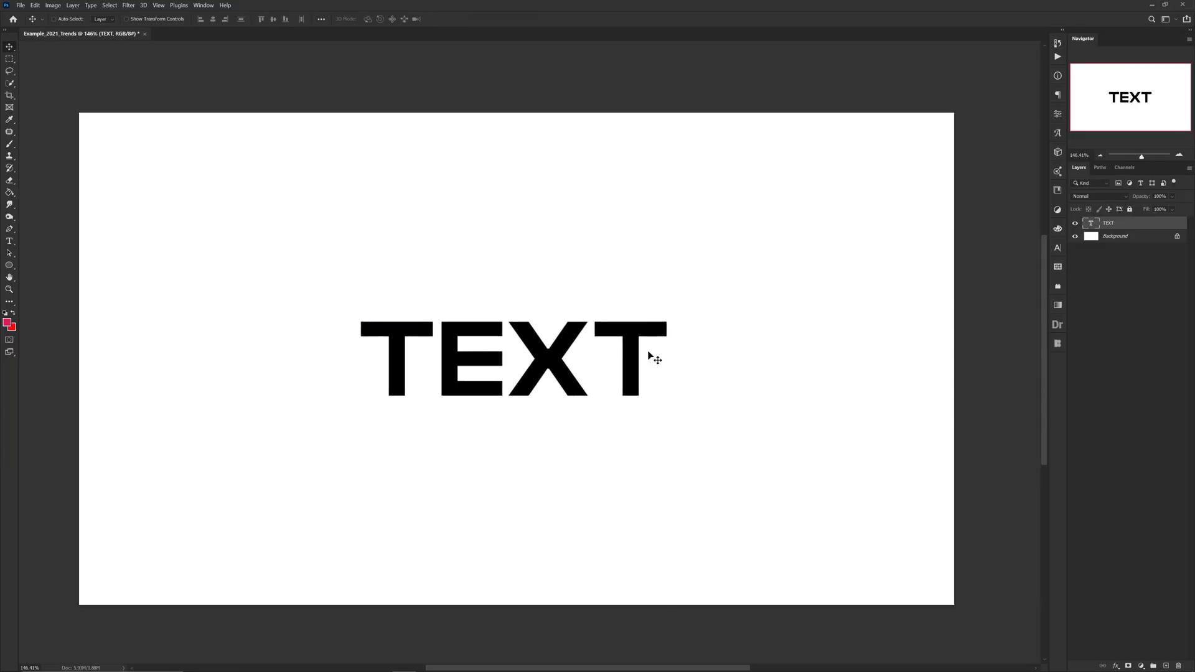
Step: Draw a diagonal Pen path across TEXT, make it a selection, and cut it onto a new layer
click(514, 359)
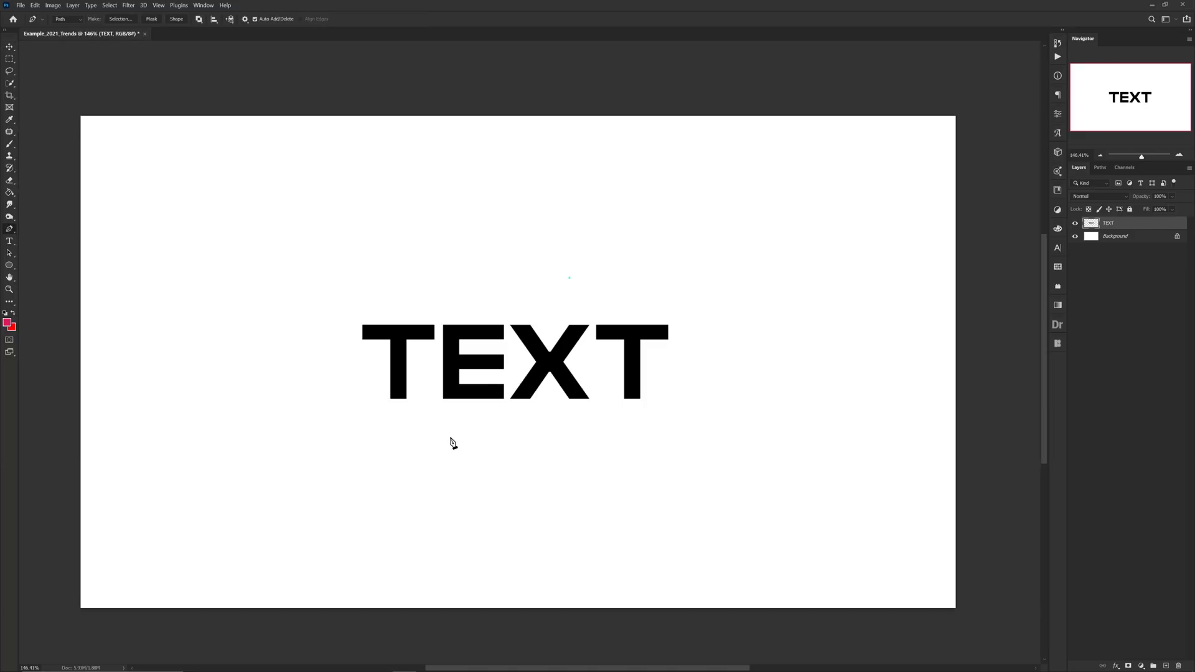
click(570, 283)
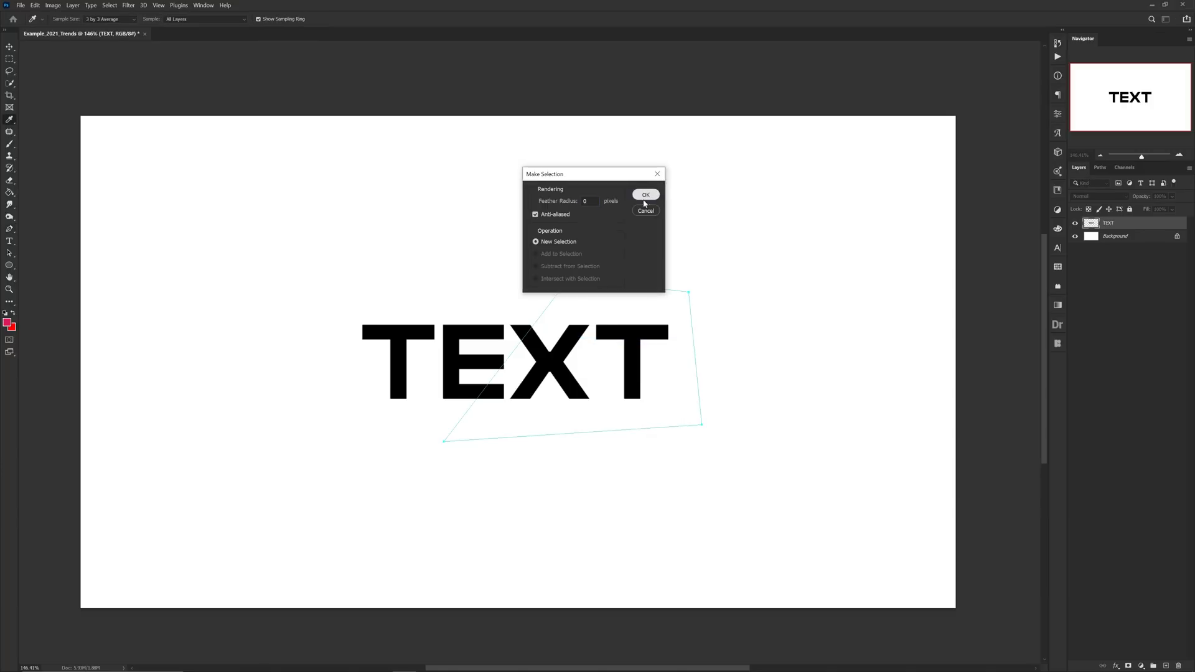
click(645, 194)
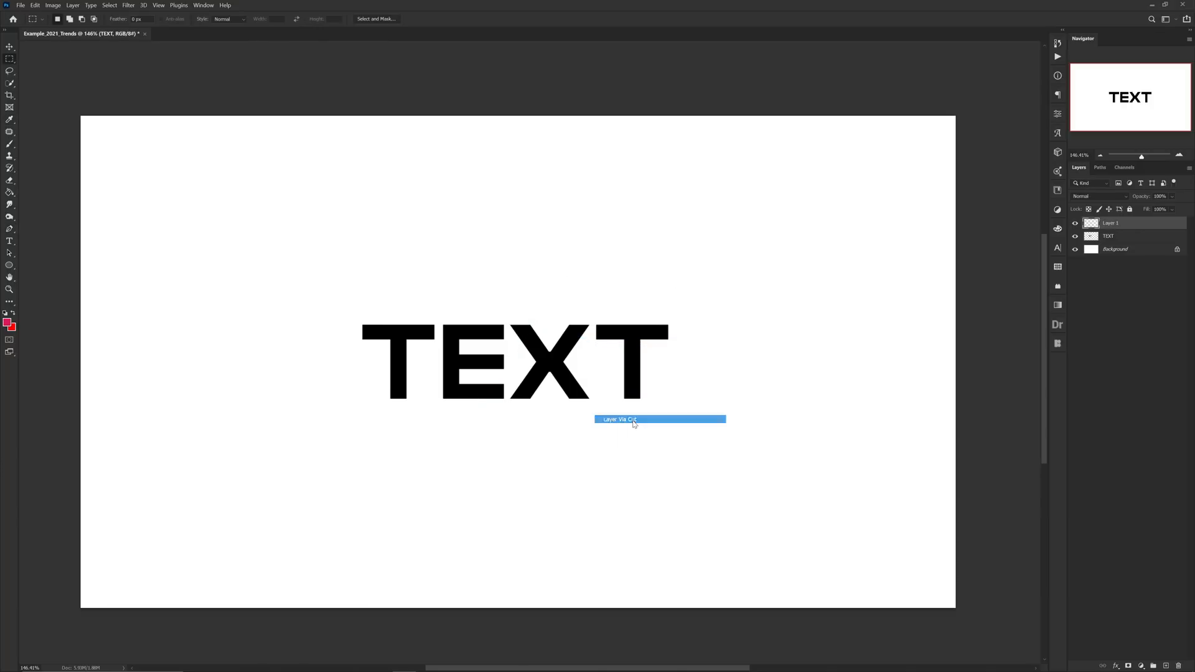
click(618, 420)
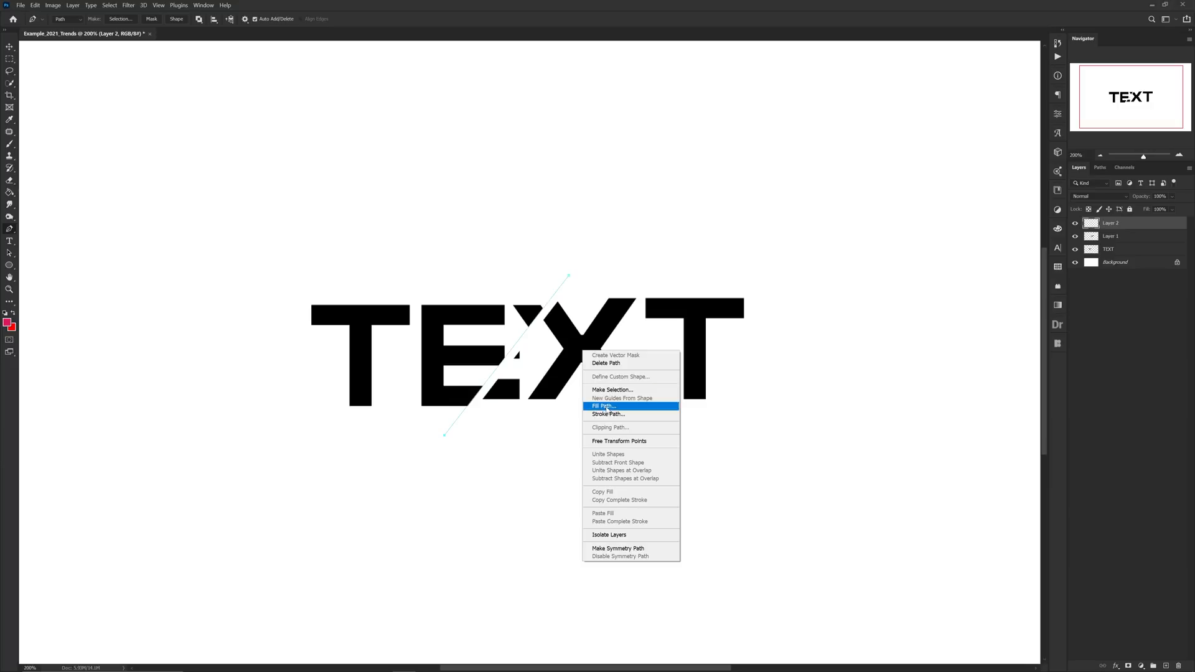
Step: Stroke the diagonal path with a thin black brush line, then begin outlining left of the slice
click(608, 415)
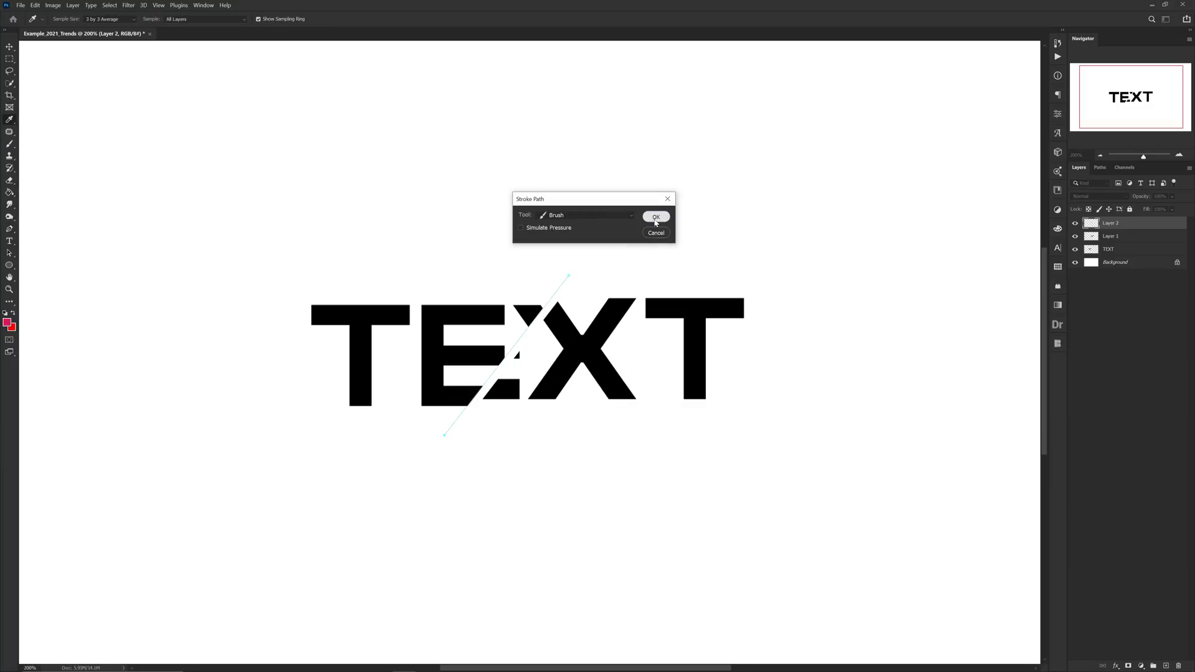
click(654, 217)
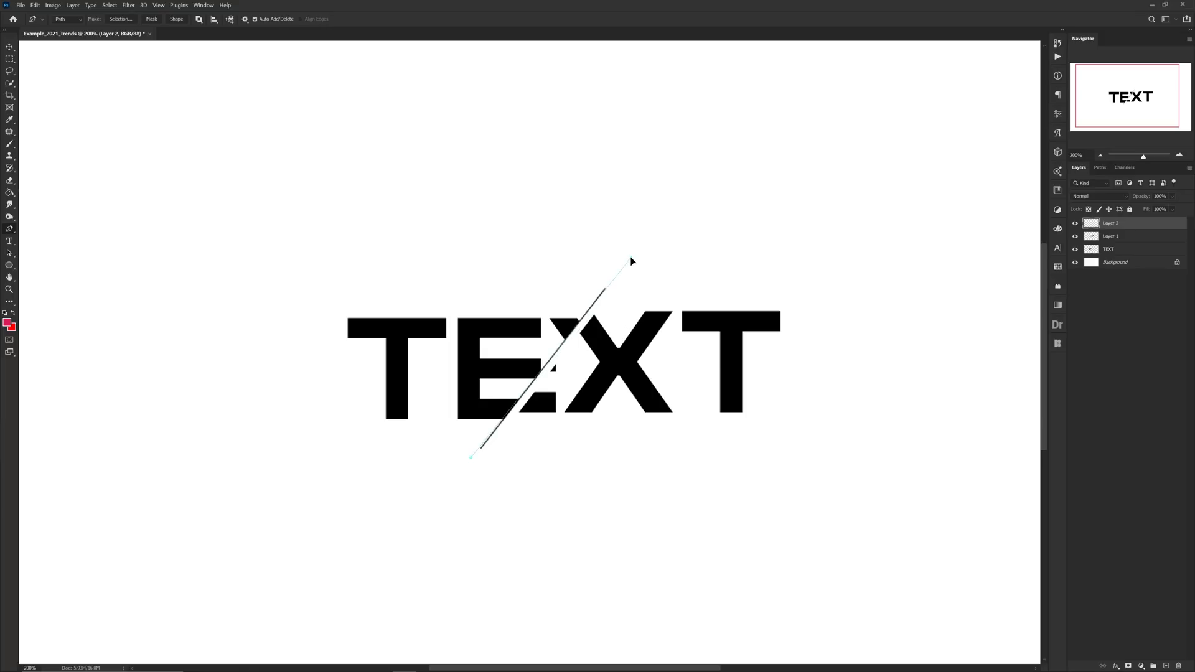
mouse_move(313, 473)
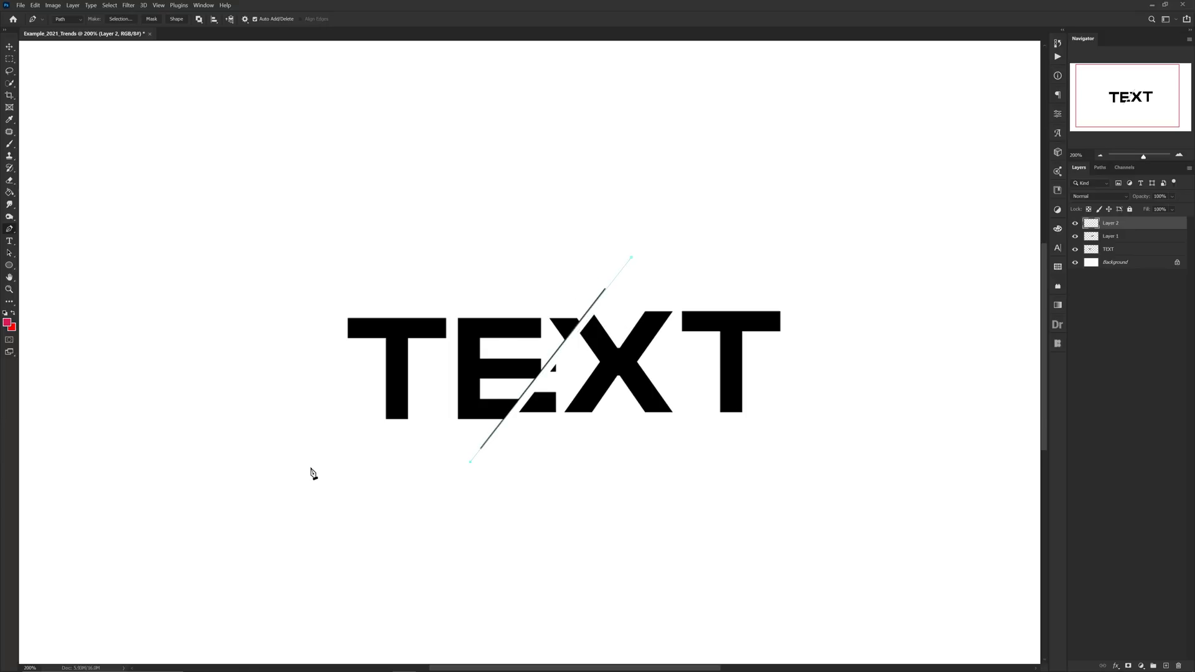
click(451, 492)
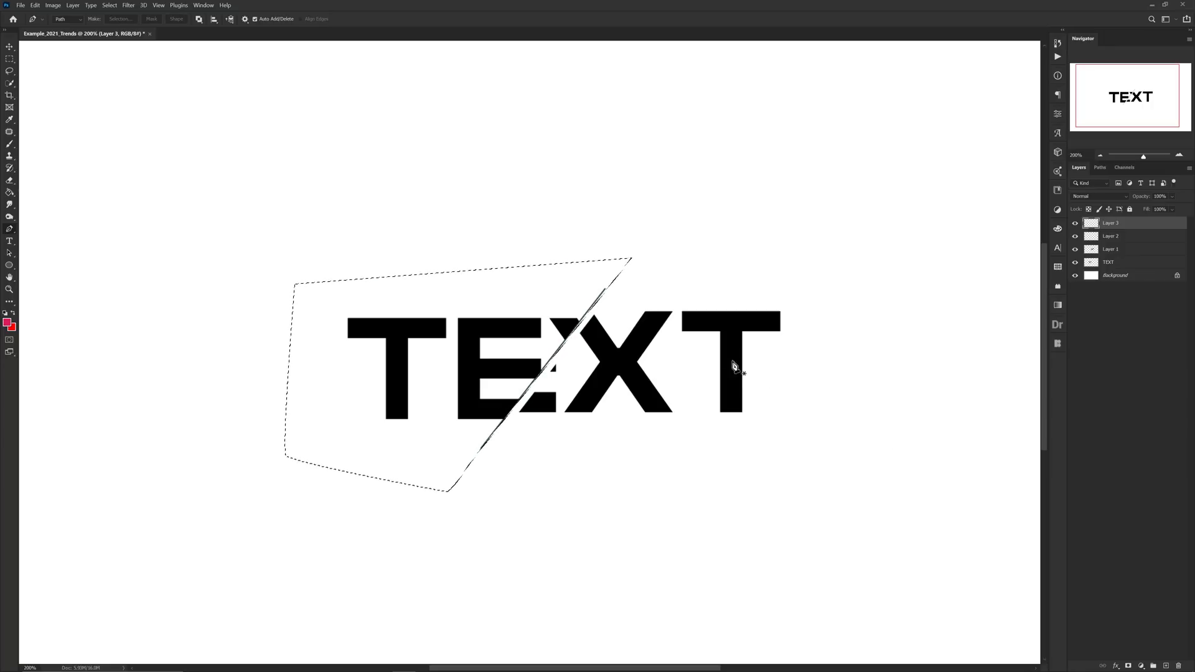
mouse_move(628, 327)
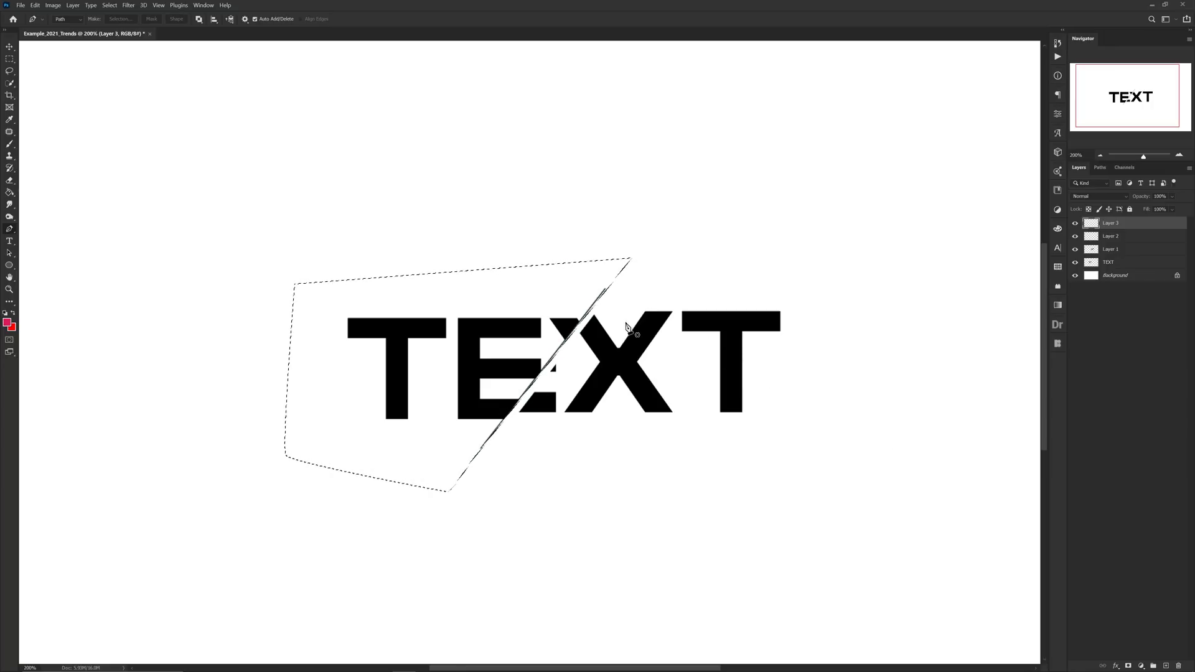
Step: Pick a tool from the toolbar to outline the region left of the slice
click(10, 144)
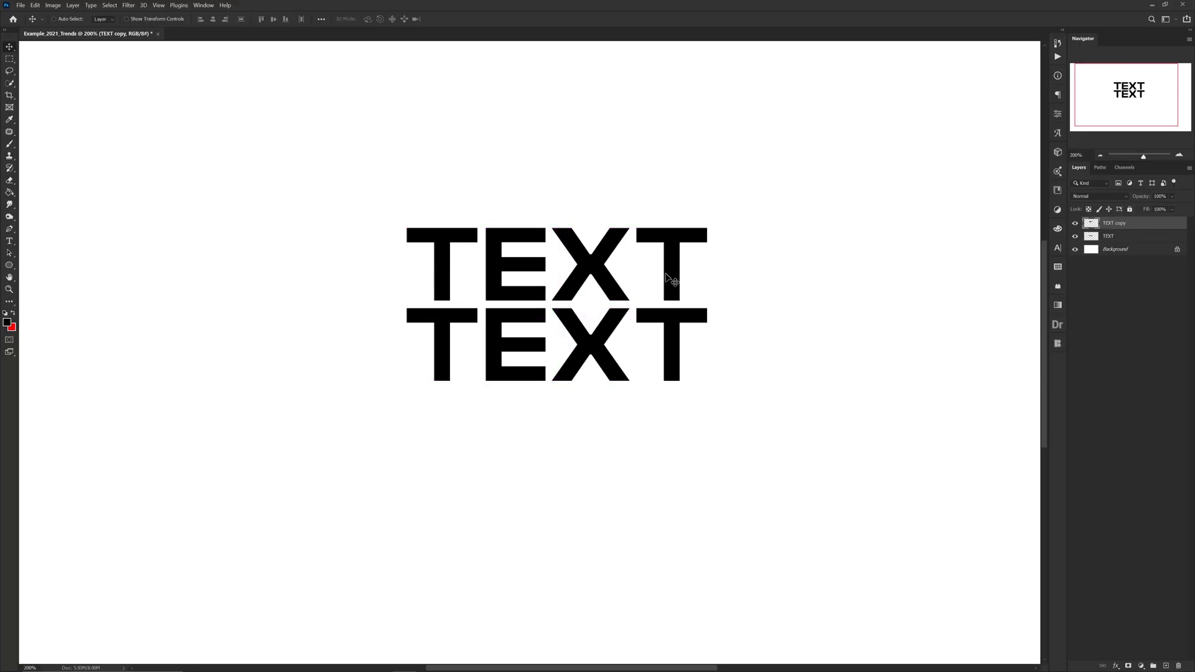
Step: Start a rectangular marquee selection to the left of the stacked TEXT
click(10, 59)
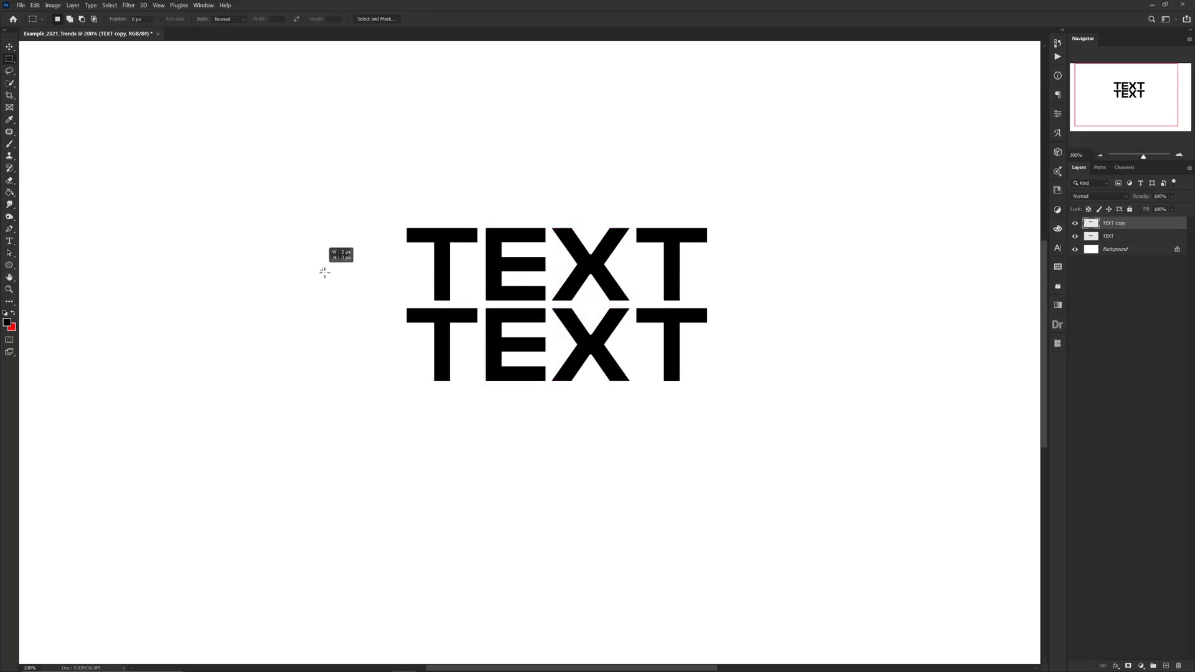